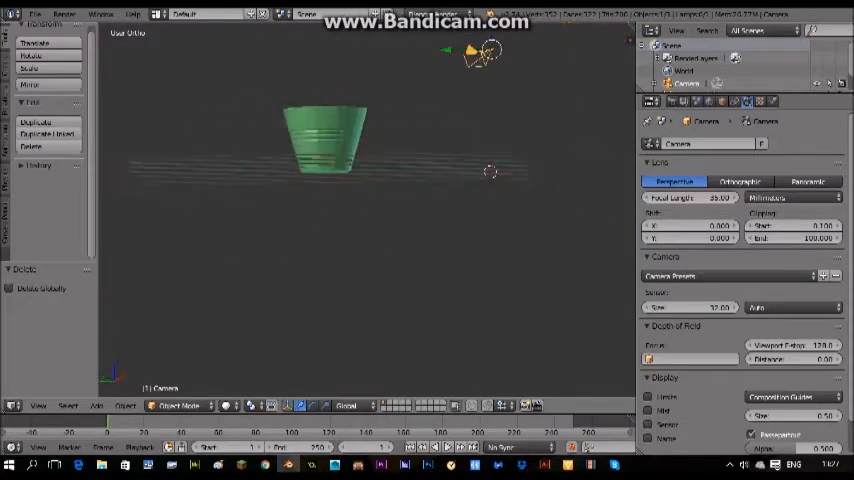
Step: Orbit the view down onto the old green cup and select it
{"action": "left_click_drag", "start_coordinate": [485, 52], "coordinate": [420, 78]}
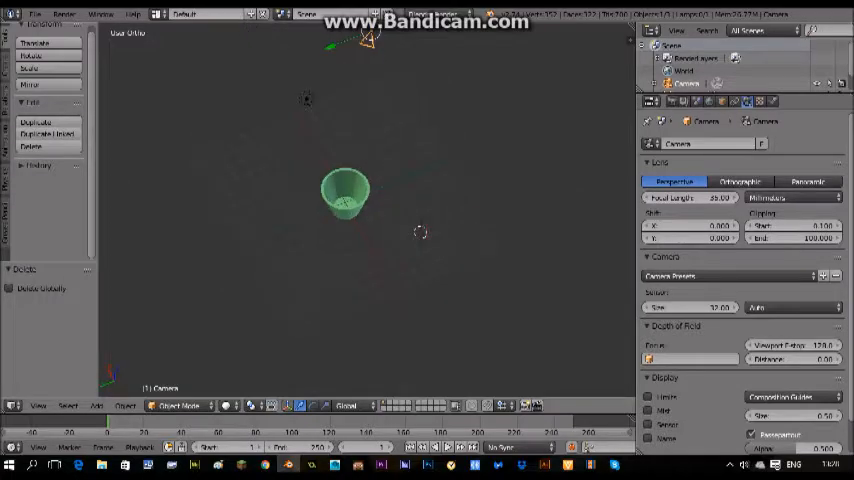
{"action": "left_click", "coordinate": [35, 14]}
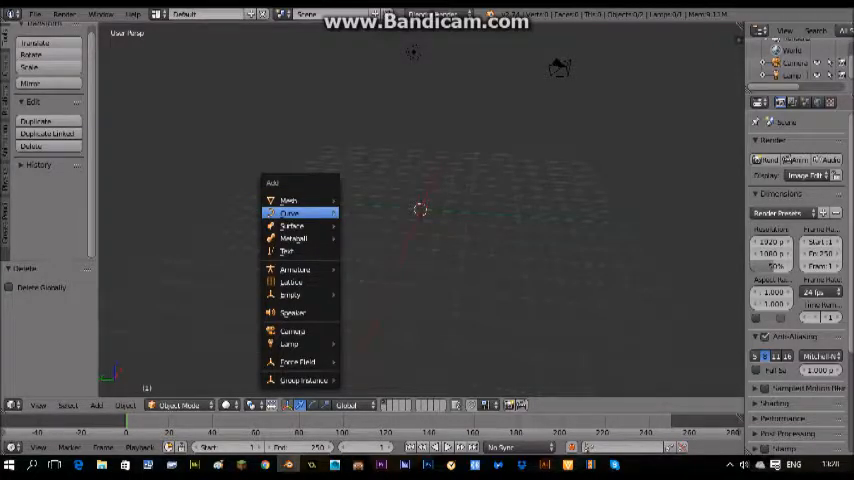
{"action": "mouse_move", "coordinate": [288, 200]}
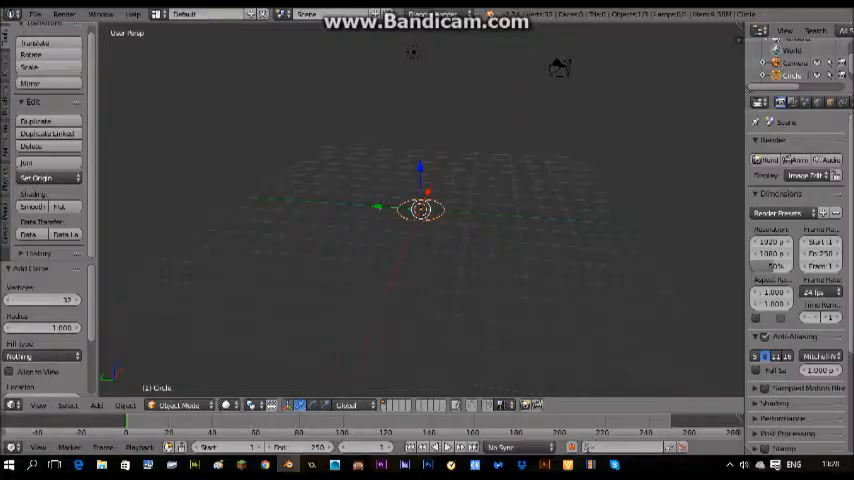
Step: In Edit Mode, extrude the circle upward along Z into the cup wall
{"action": "key", "text": "Tab"}
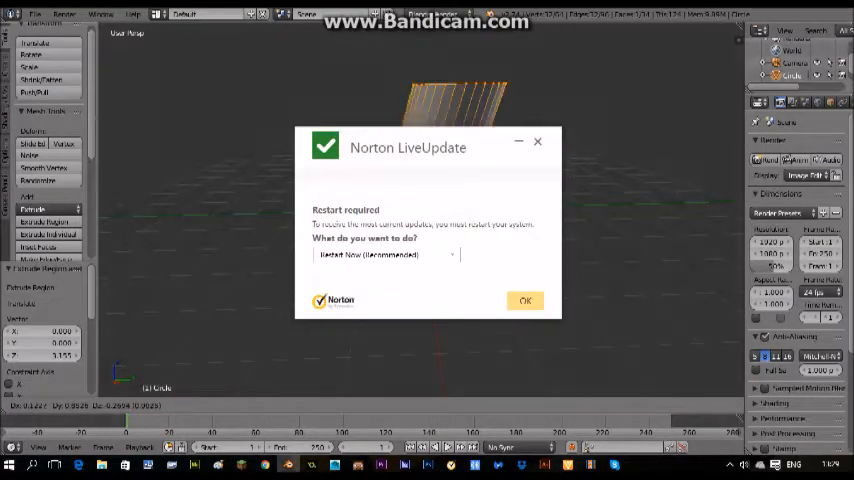
{"action": "left_click", "coordinate": [525, 300]}
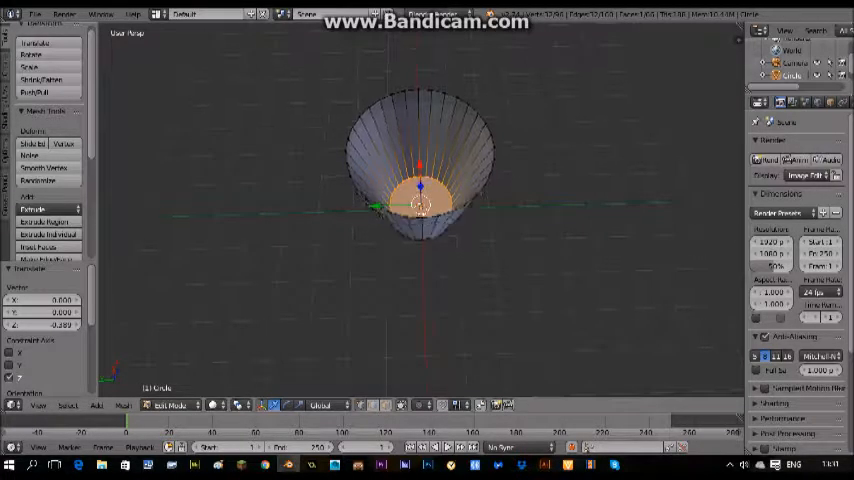
Step: Move the cup's bottom faces down along Z to close the base
{"action": "left_click", "coordinate": [180, 405]}
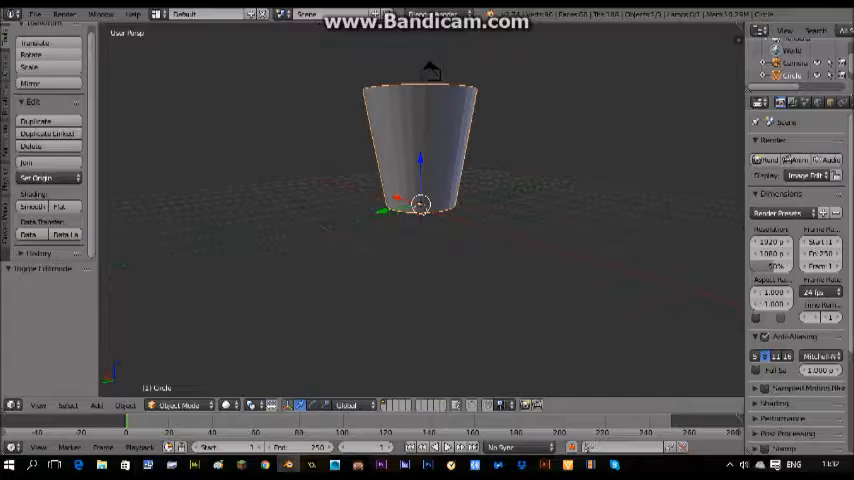
{"action": "left_click", "coordinate": [178, 404]}
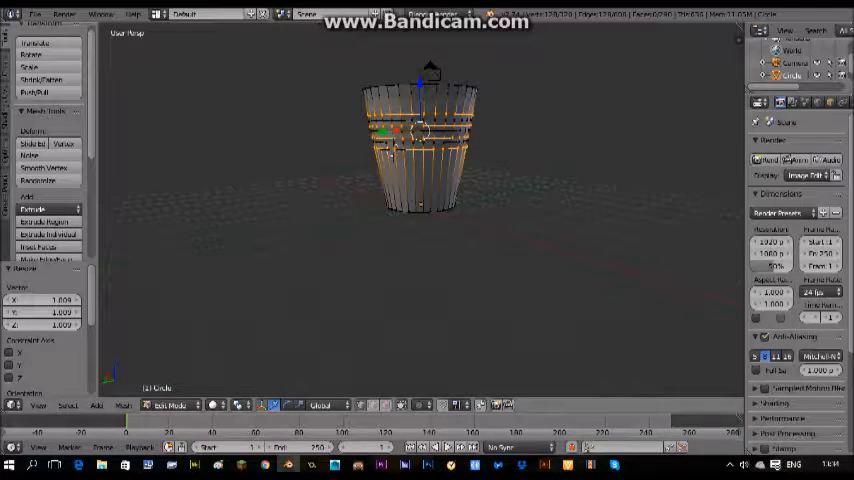
Step: Scale the selected edge loop on the cup wall slightly
{"action": "left_click", "coordinate": [170, 405]}
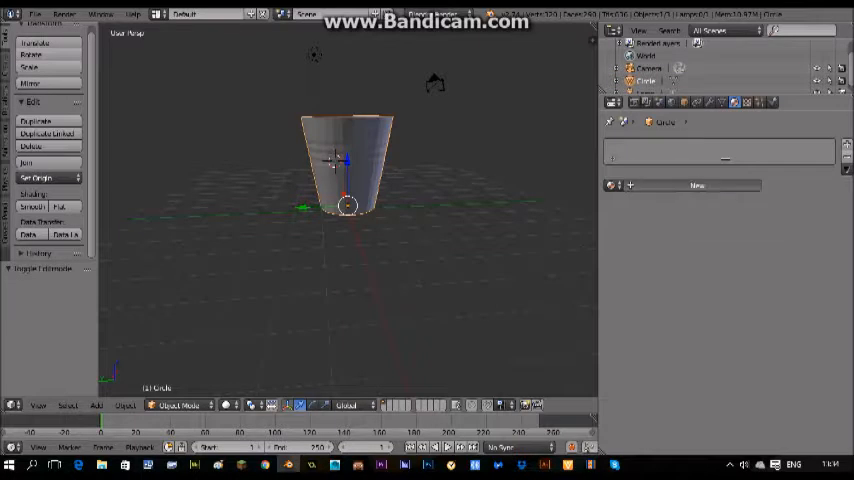
Step: Create the 'Cup tutorial' material and set its diffuse colour to blue after trying red
{"action": "left_click", "coordinate": [697, 185]}
{"action": "type", "text": "Cup tutorial"}
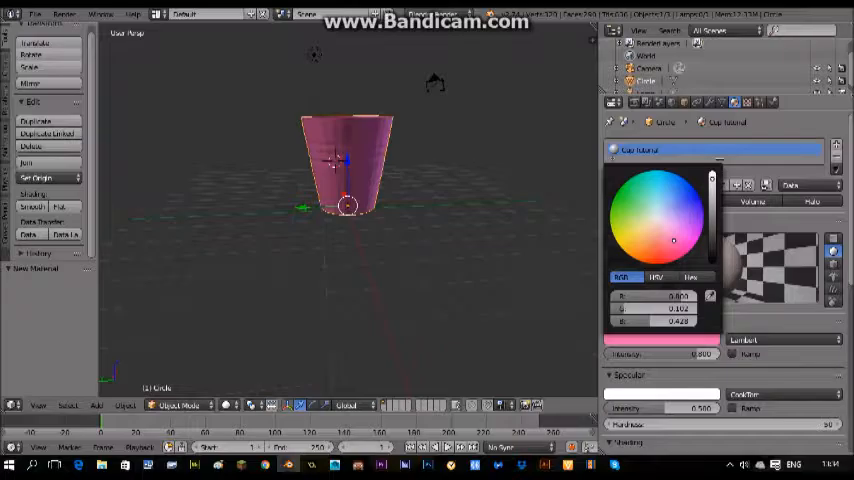
{"action": "left_click", "coordinate": [672, 190]}
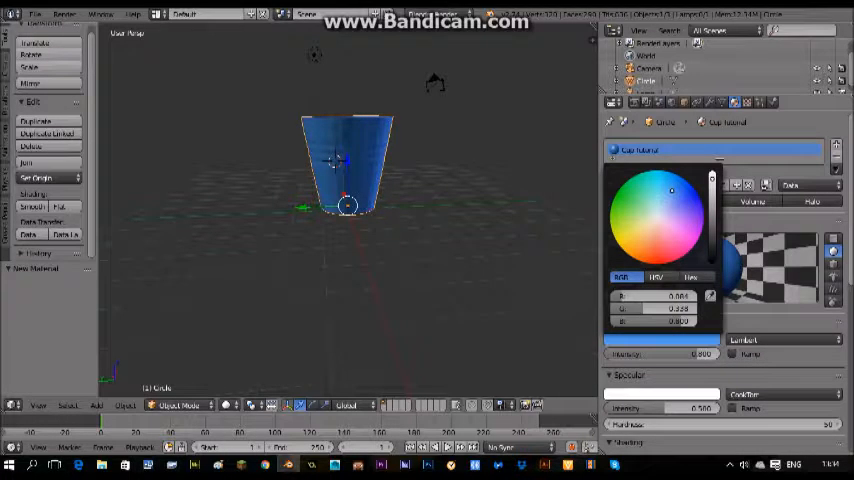
{"action": "left_click", "coordinate": [648, 232]}
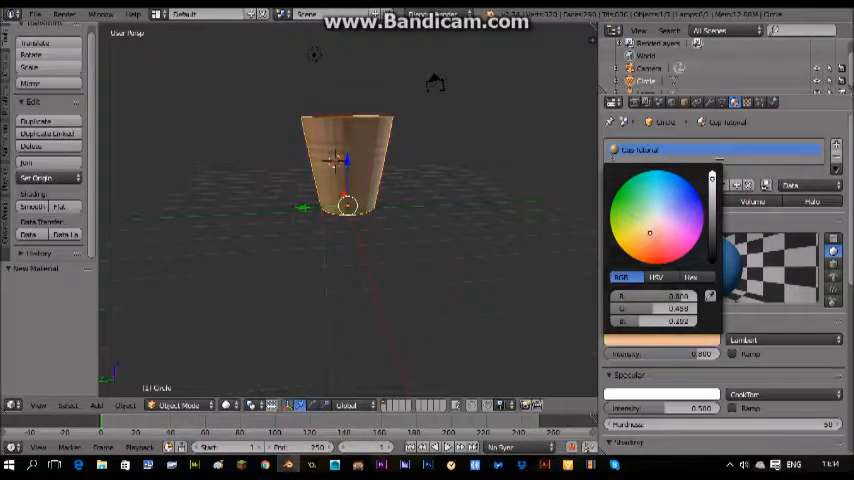
{"action": "left_click", "coordinate": [669, 251]}
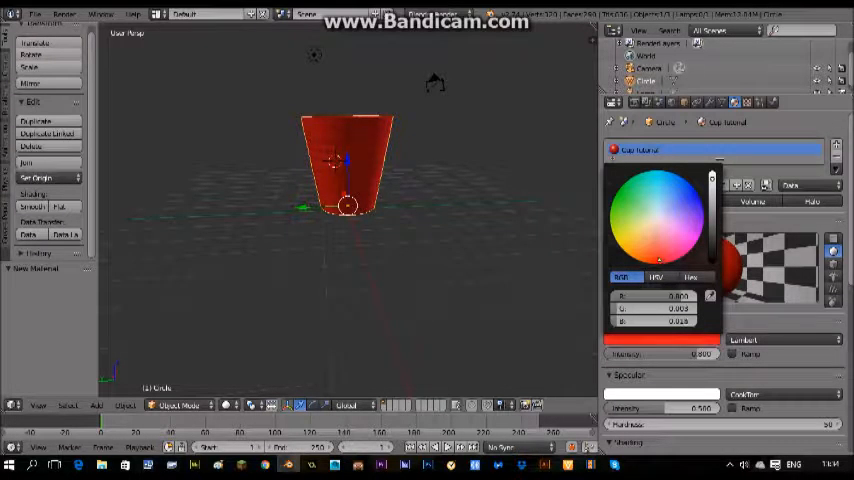
{"action": "left_click", "coordinate": [645, 201]}
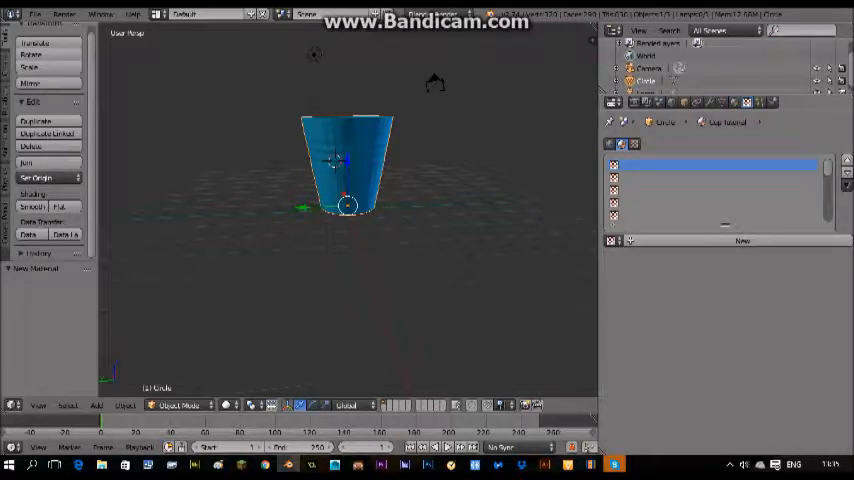
Step: Add a new texture named 'Texture', preview it as Material and Texture, and browse Type
{"action": "left_click", "coordinate": [742, 240]}
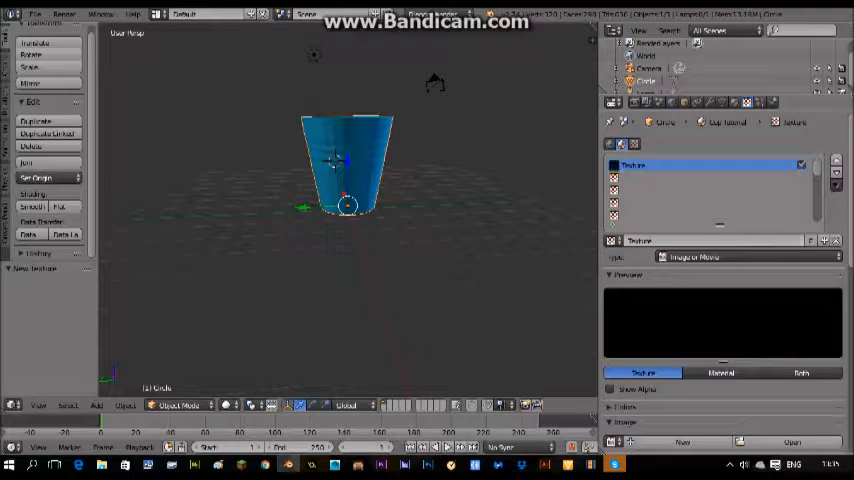
{"action": "left_click", "coordinate": [721, 372]}
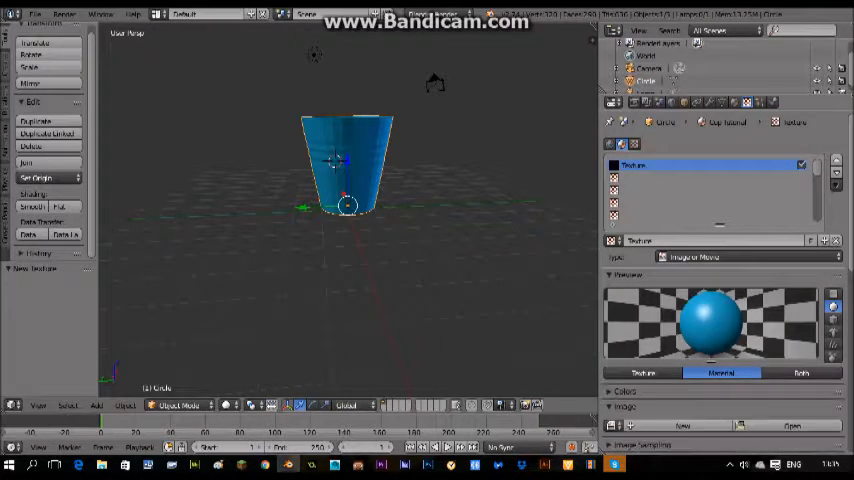
{"action": "left_click", "coordinate": [643, 373]}
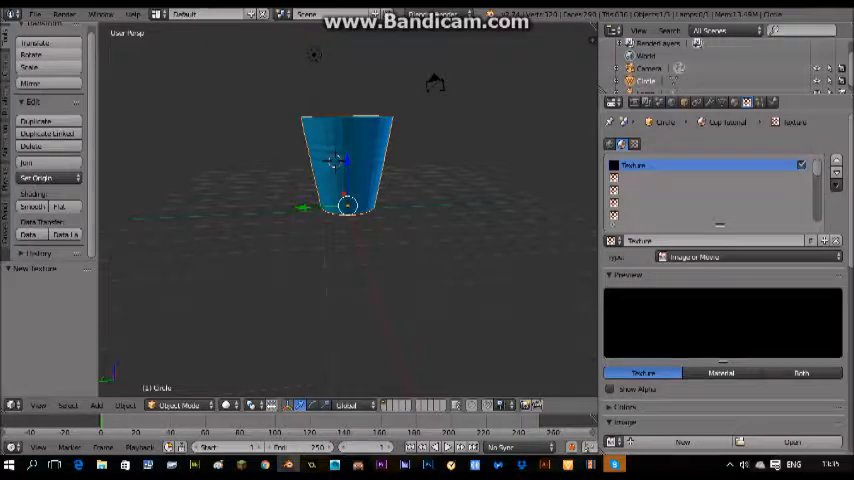
{"action": "left_click", "coordinate": [745, 256]}
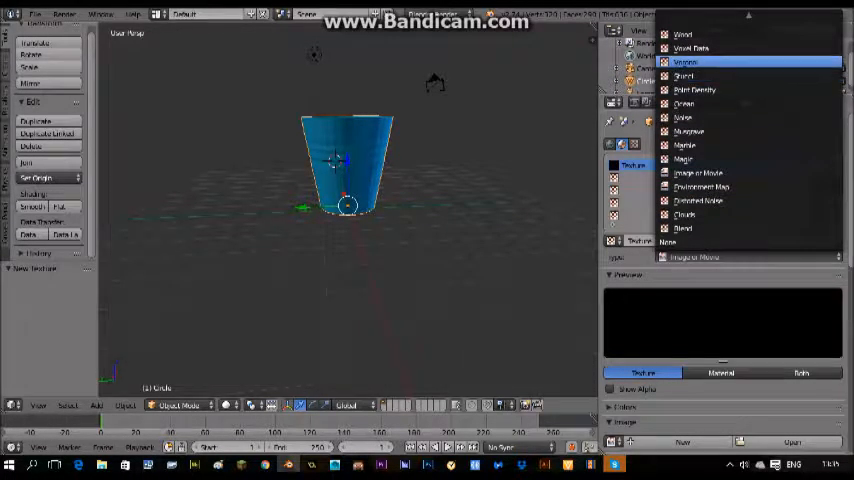
Step: Choose Wood as the texture type, giving stripes on the preview sphere
{"action": "left_click", "coordinate": [683, 34]}
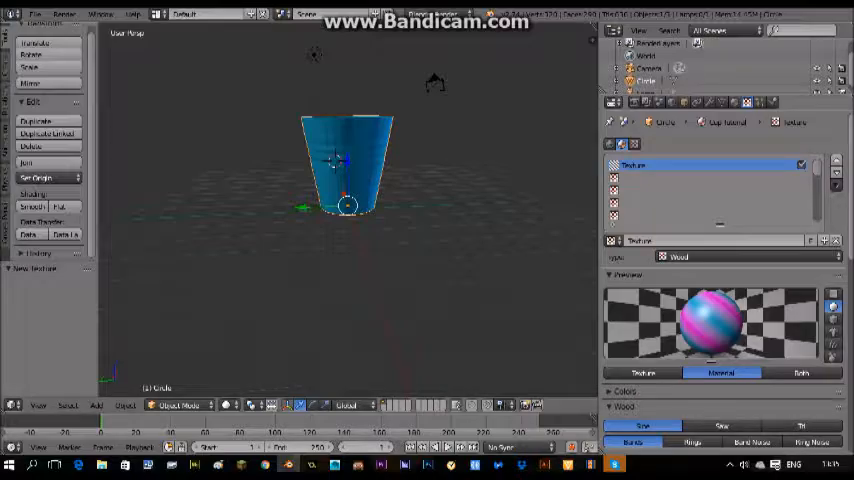
Step: Set the texture type to Clouds and render the cup image
{"action": "left_click", "coordinate": [64, 13]}
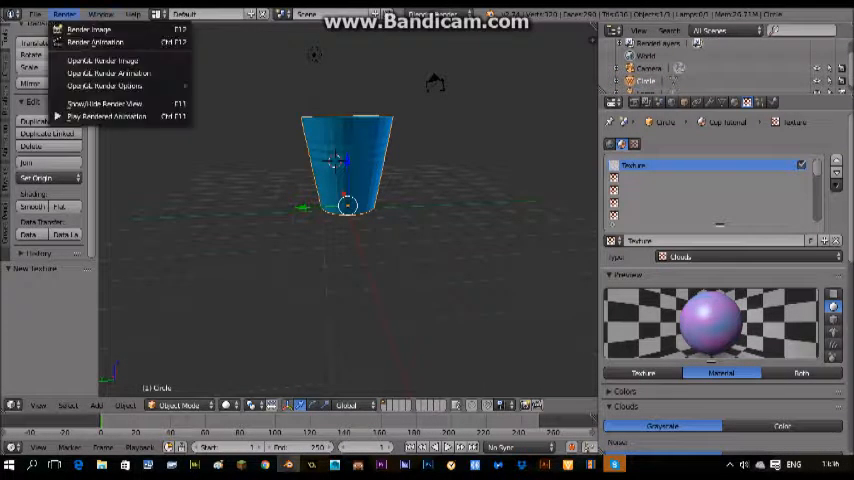
{"action": "left_click", "coordinate": [88, 29]}
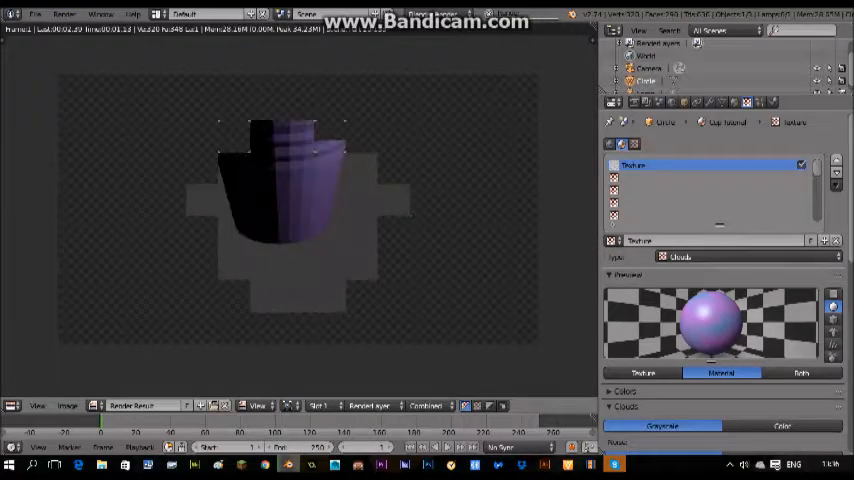